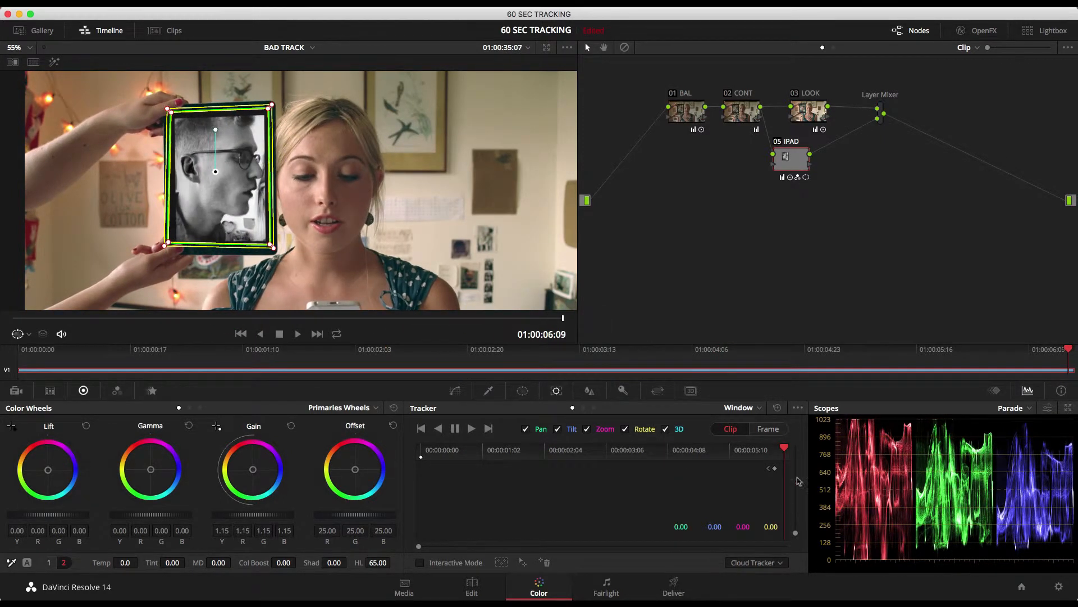
Run a reverse Cloud Tracker track of the iPad window, stopping once it drifts off
click(454, 428)
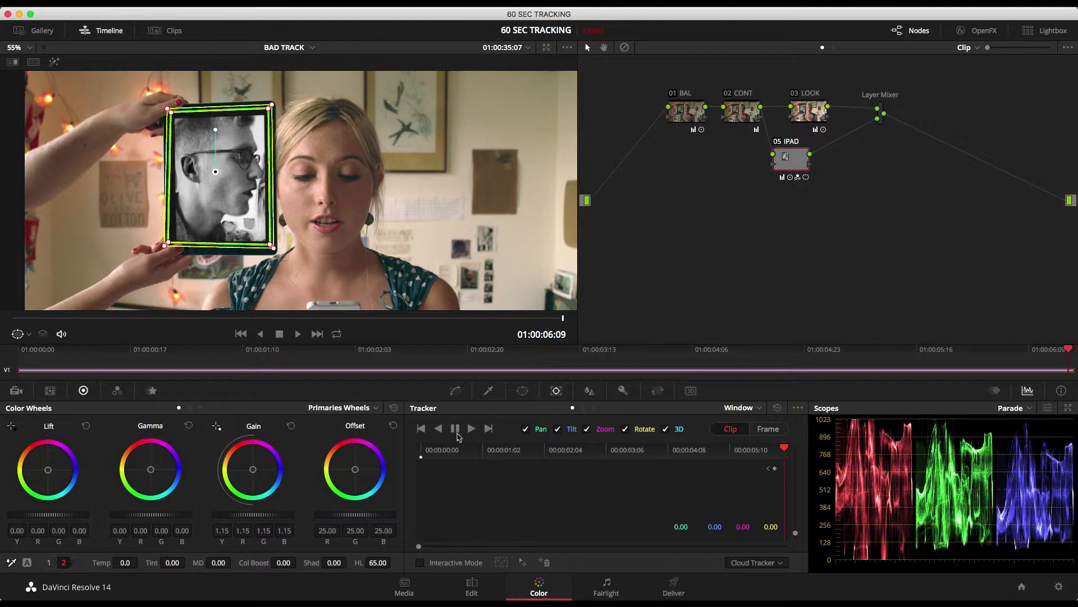
click(439, 428)
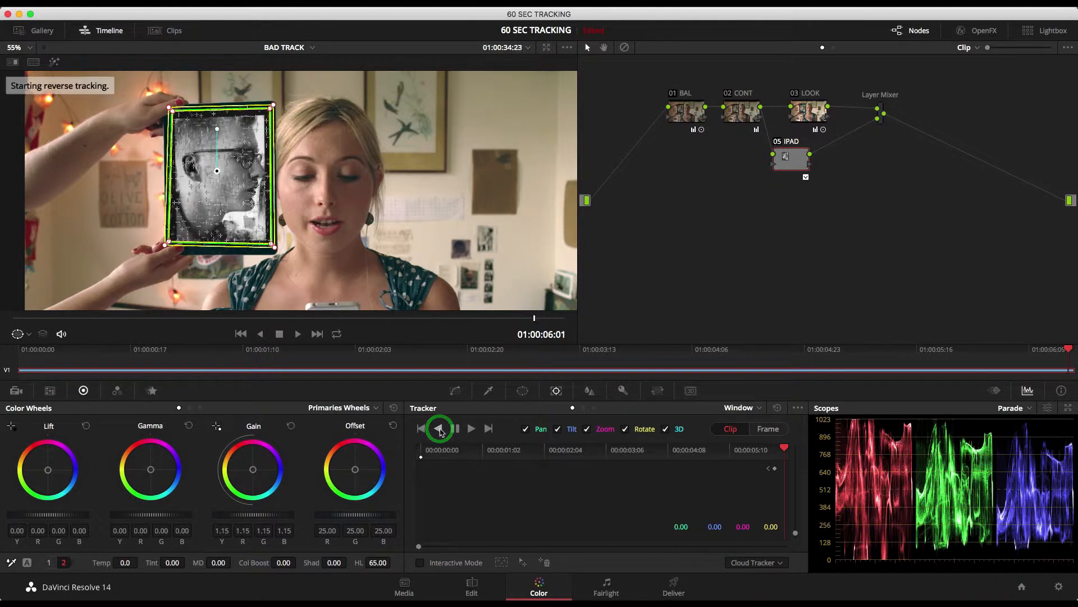
click(439, 428)
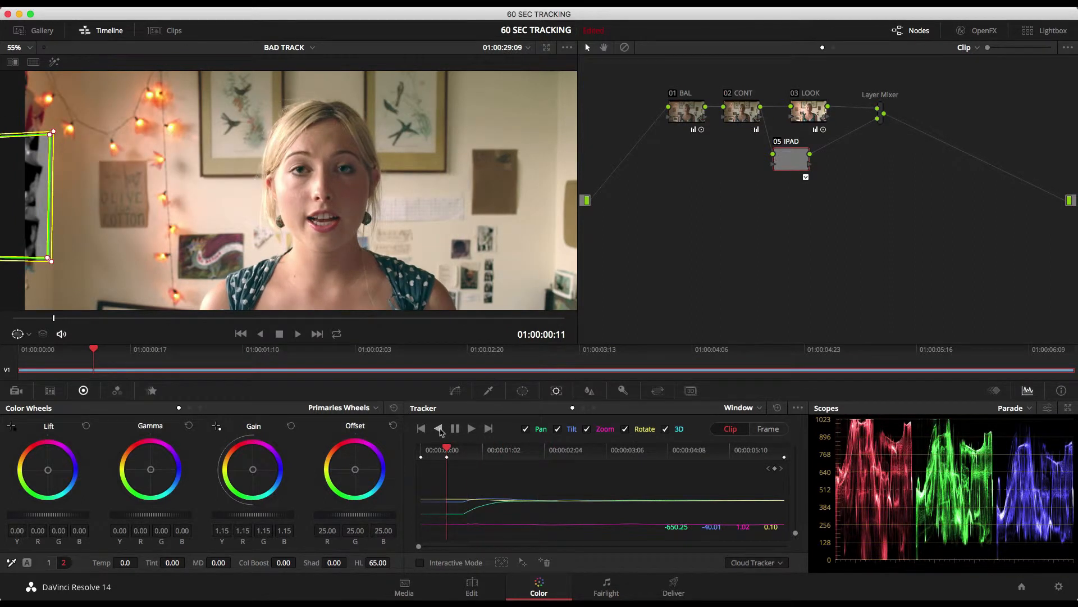
click(318, 334)
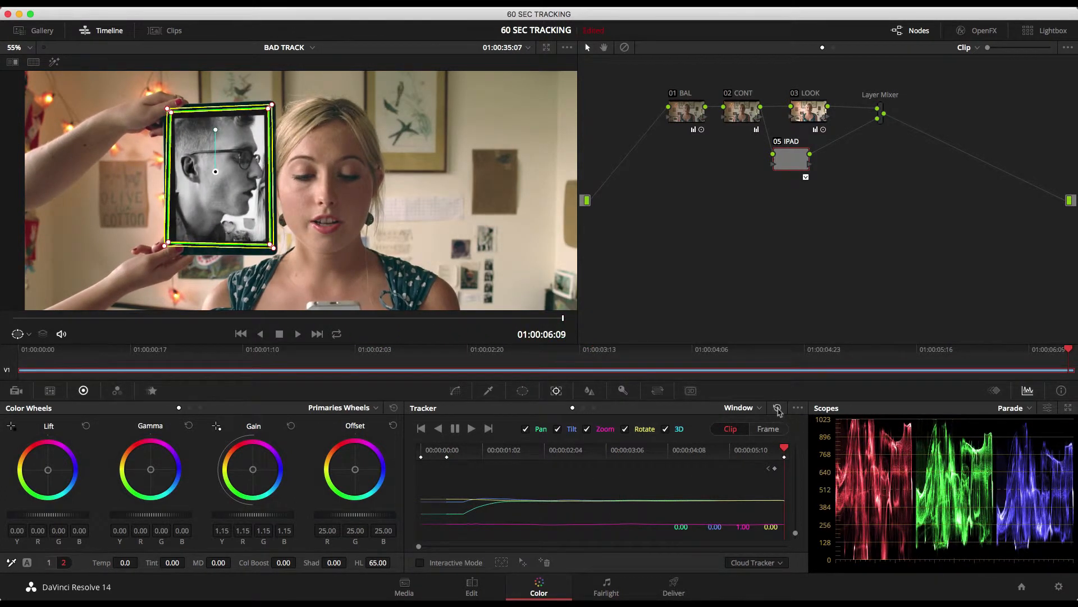
Reset the tracker data and toggle off the iPad window in the Window palette
click(778, 408)
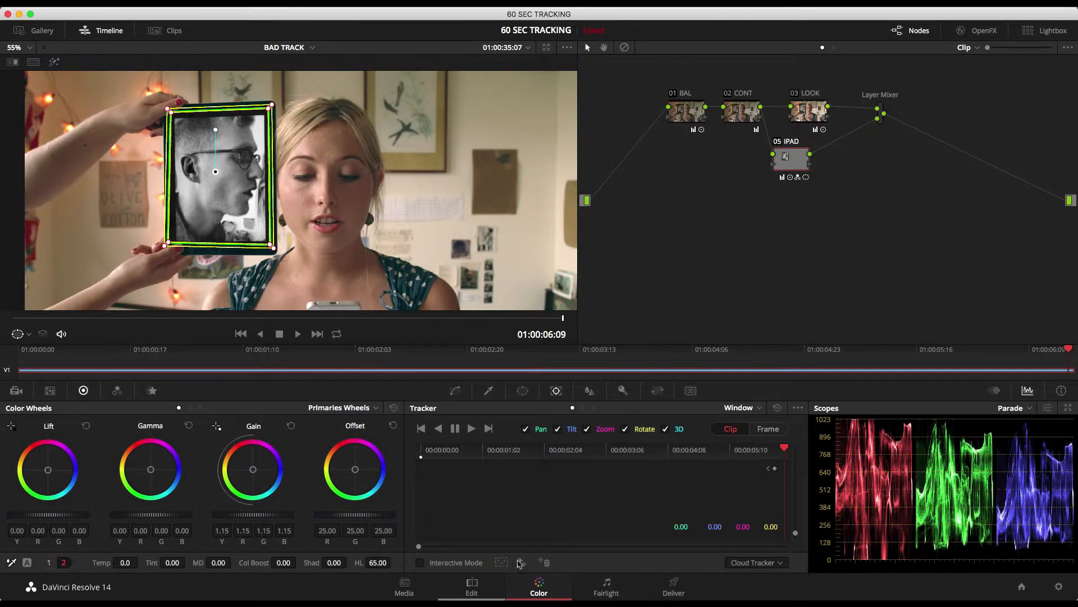
click(524, 391)
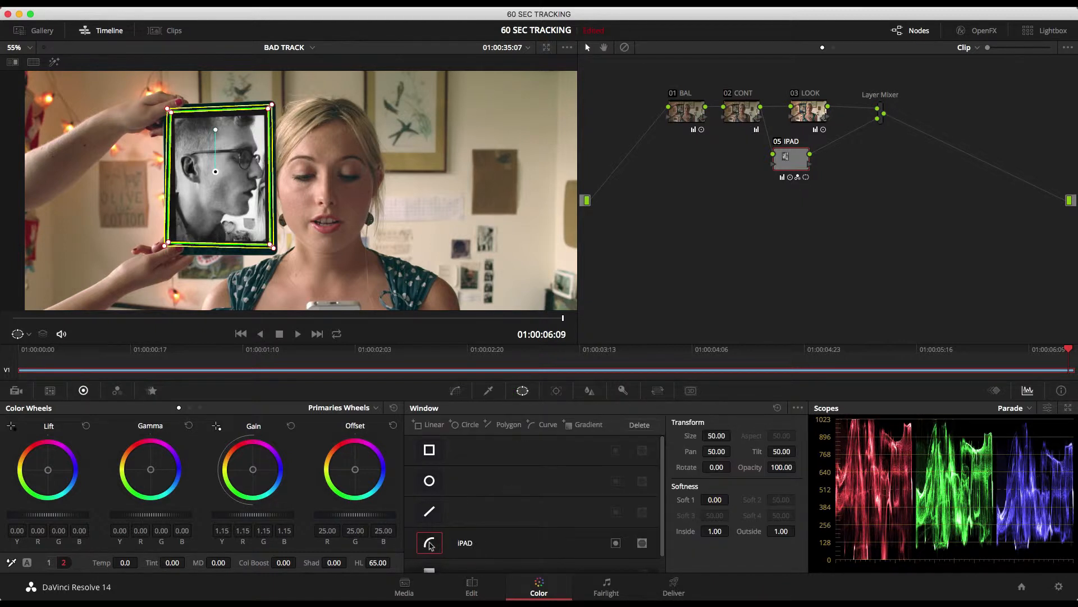
click(429, 543)
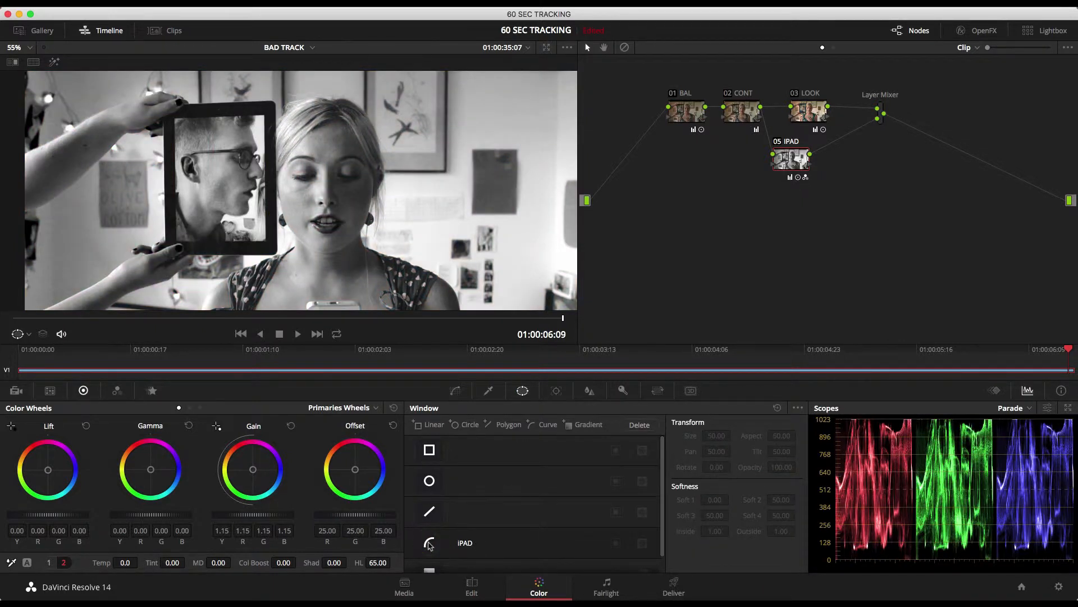
Switch the tracker type to Point Tracker and drag tracking points onto the iPad corners
click(559, 390)
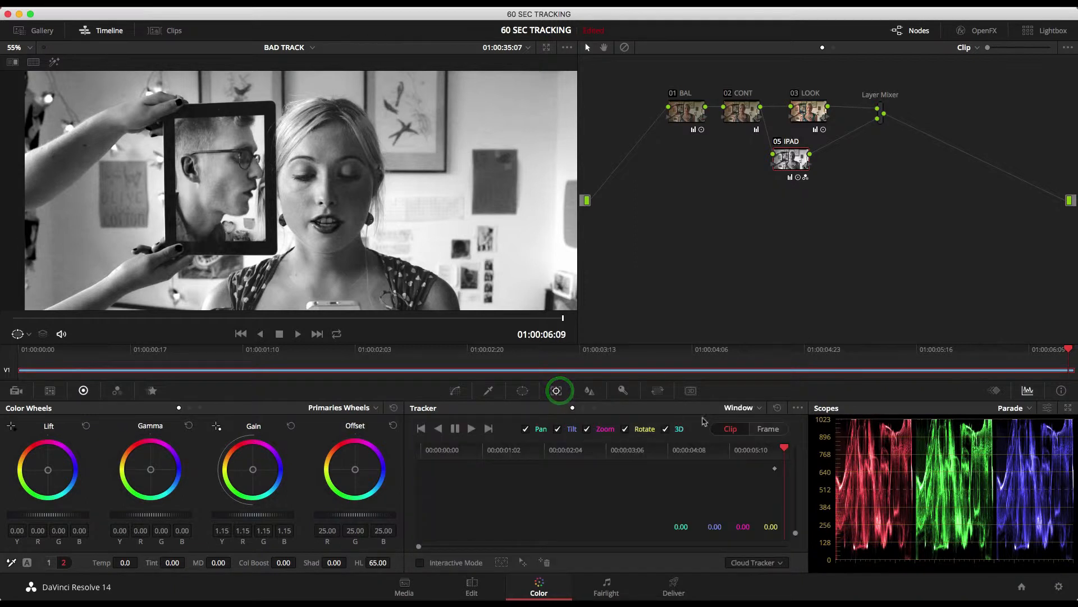
click(755, 563)
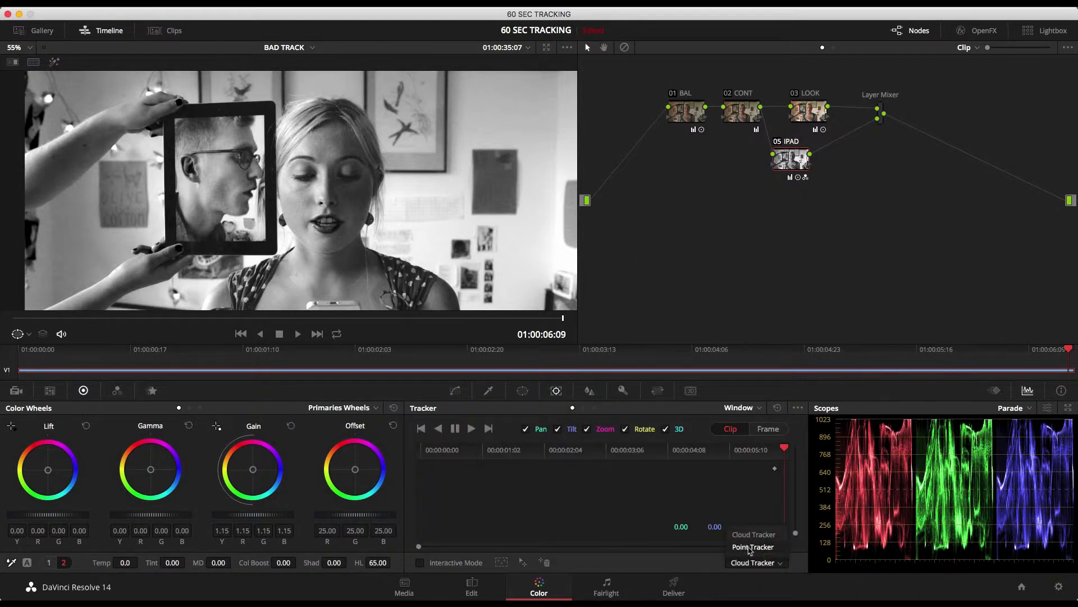
click(753, 546)
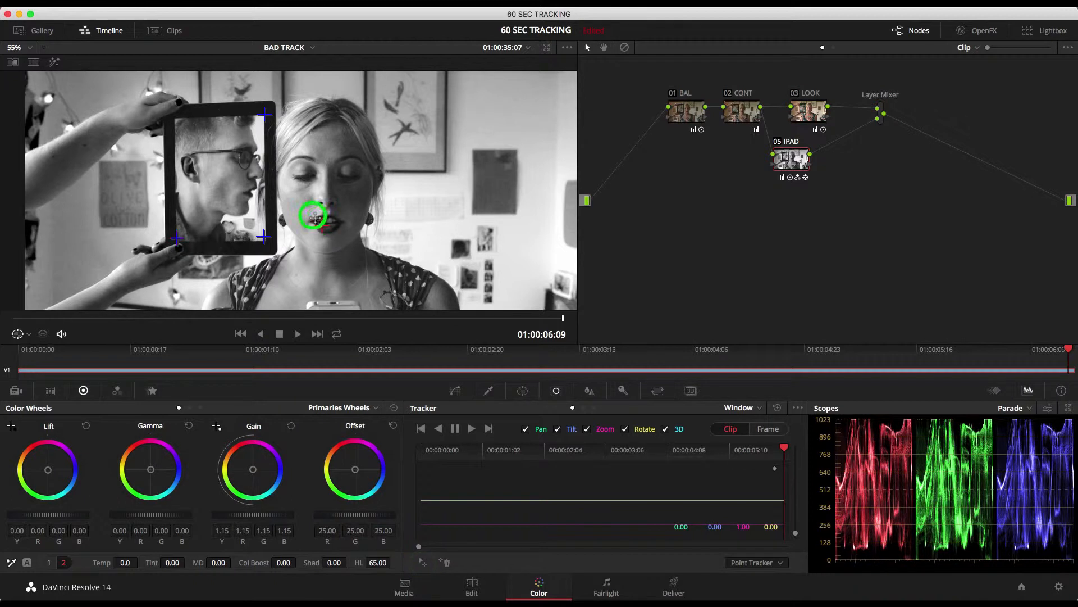
drag(313, 217, 176, 117)
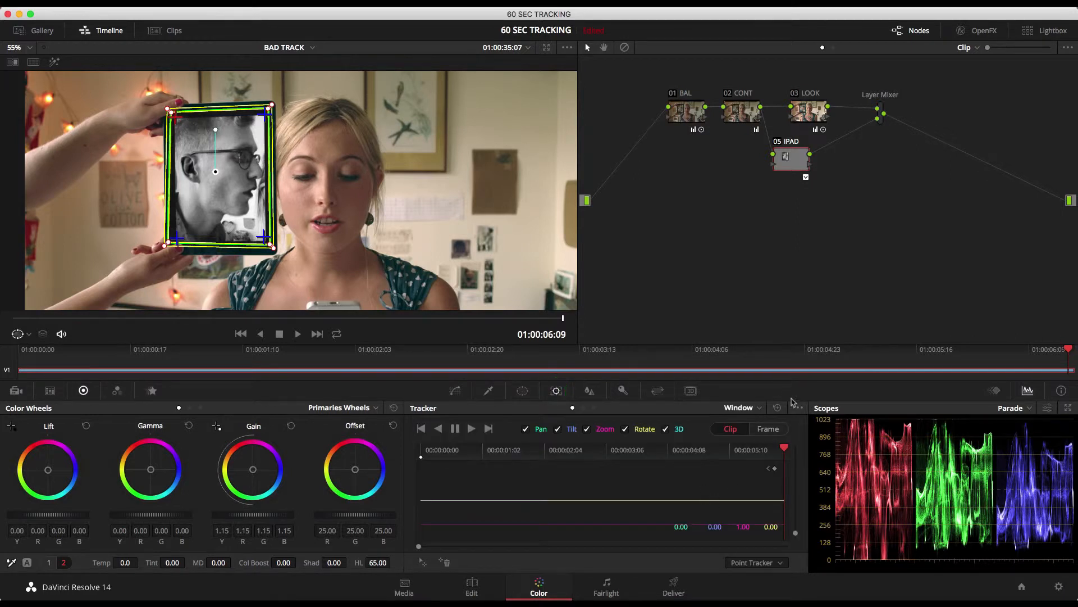
Run Track Reverse on the corner points back toward the first frame
click(438, 428)
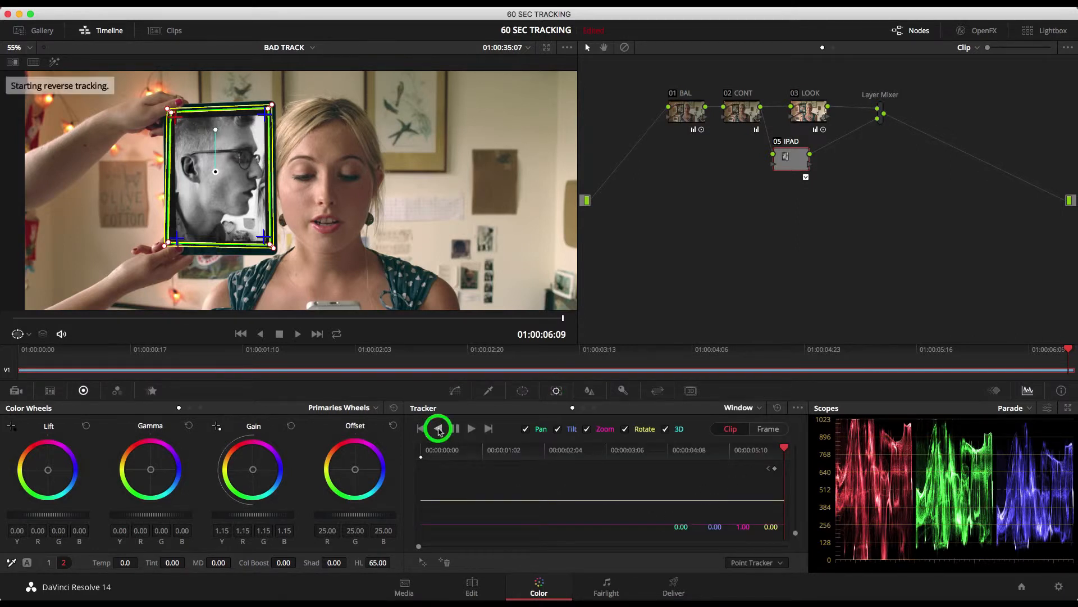
click(438, 428)
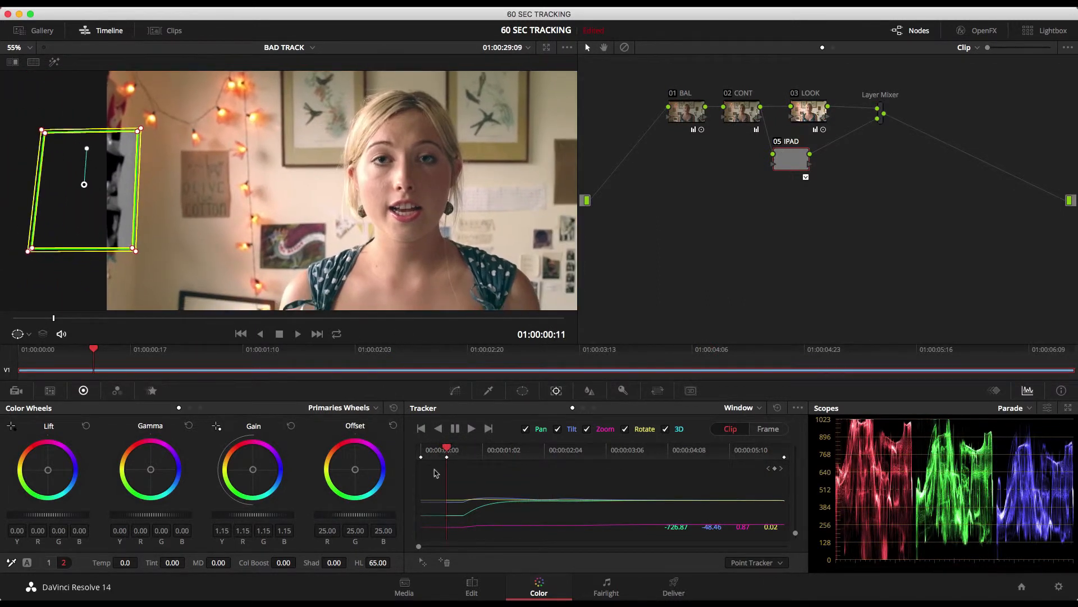
Set the tracker to Frame mode, select the bad early frames, and clear them via options
click(769, 428)
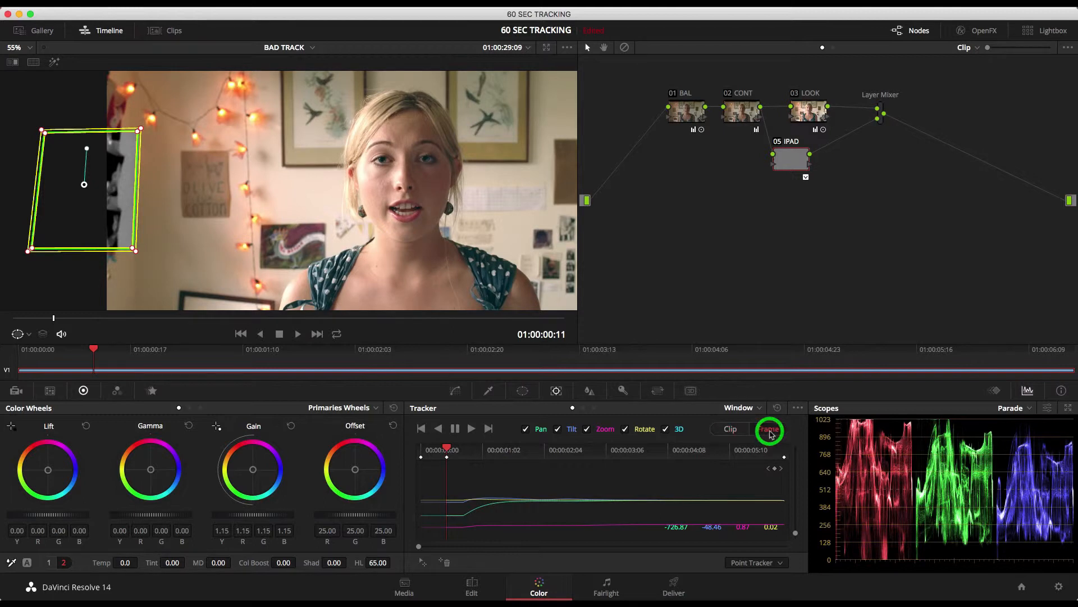
click(769, 429)
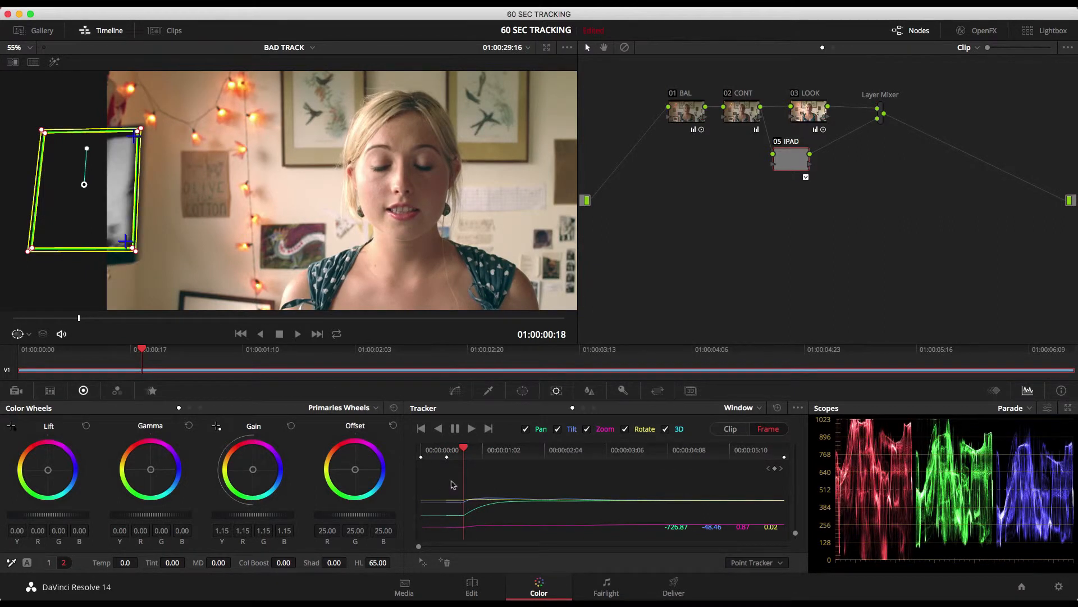
click(460, 470)
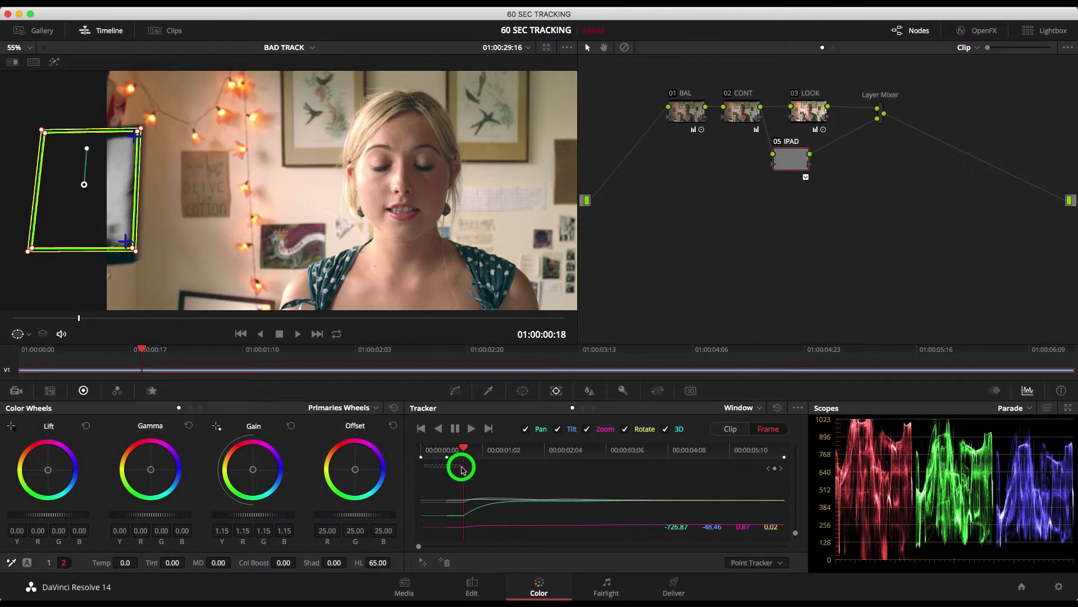
drag(464, 468, 461, 536)
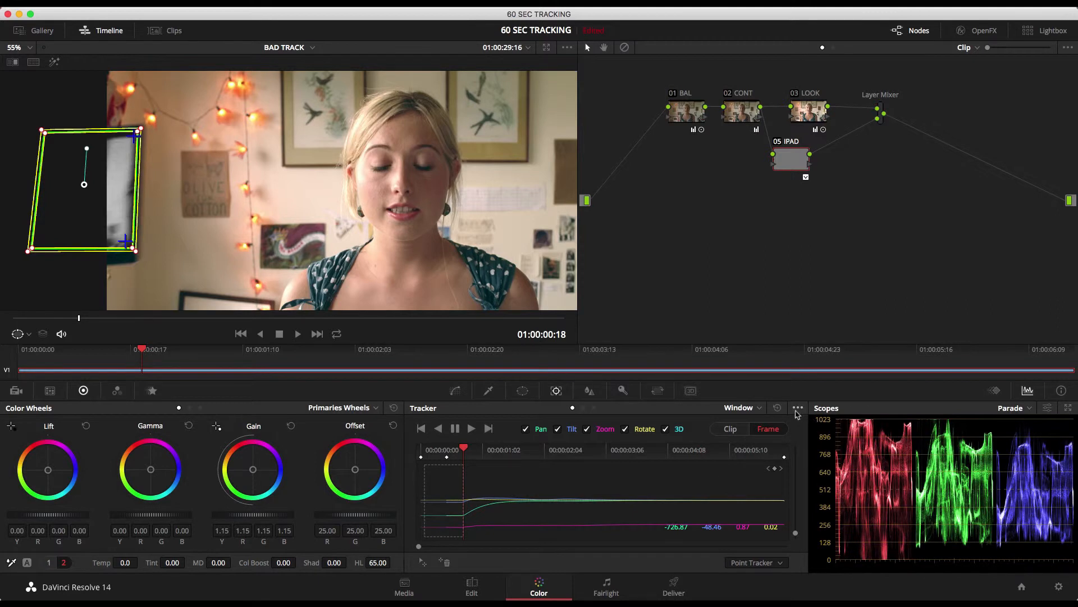
click(797, 408)
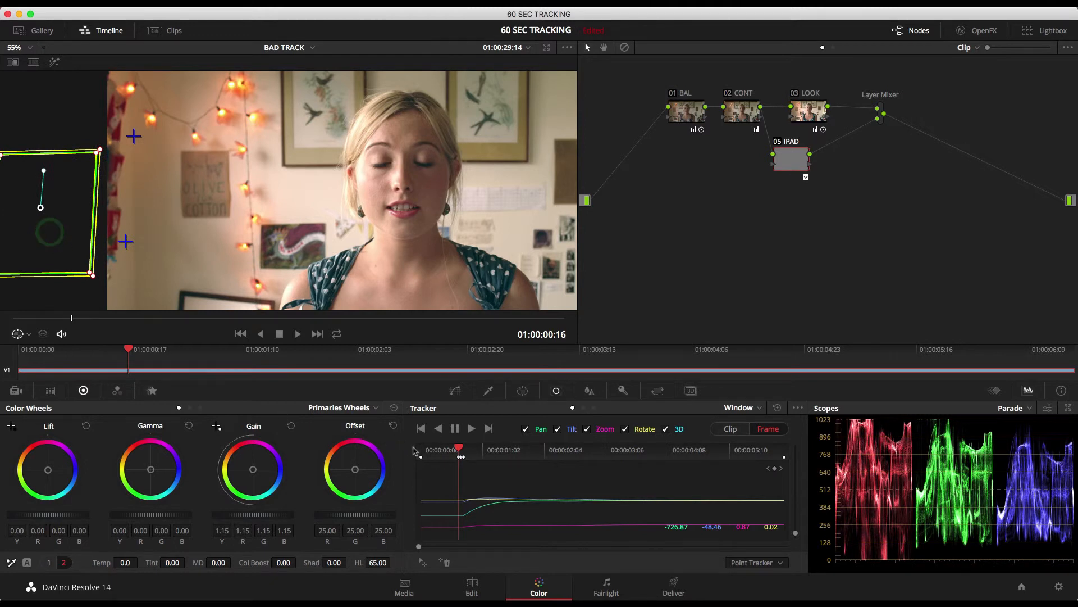
On the first frame, refit the window corner onto the iPad to keyframe it
click(420, 428)
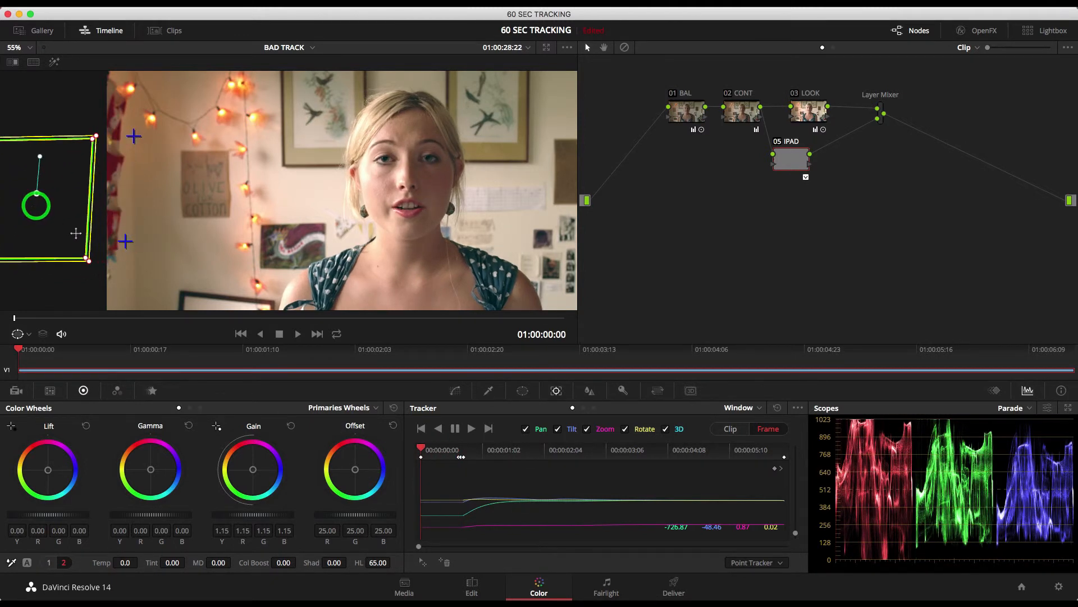
click(297, 333)
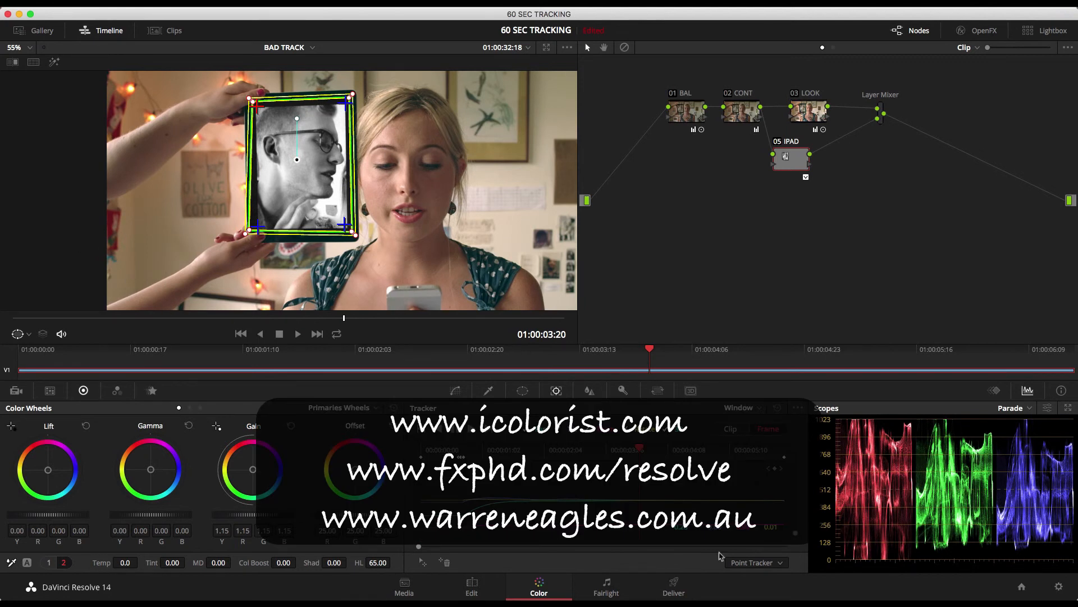
mouse_move(729, 367)
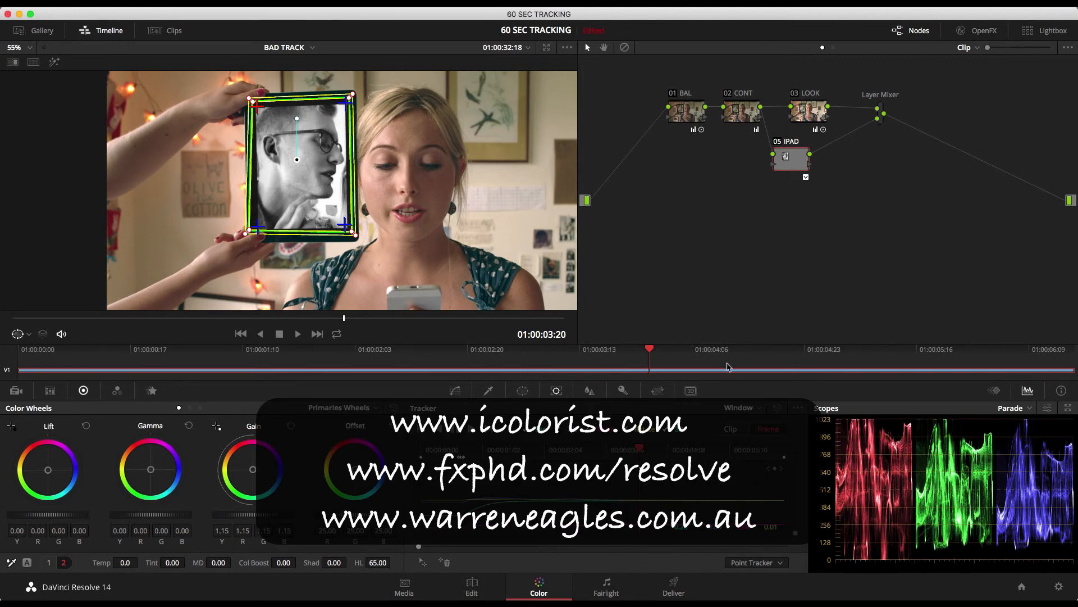